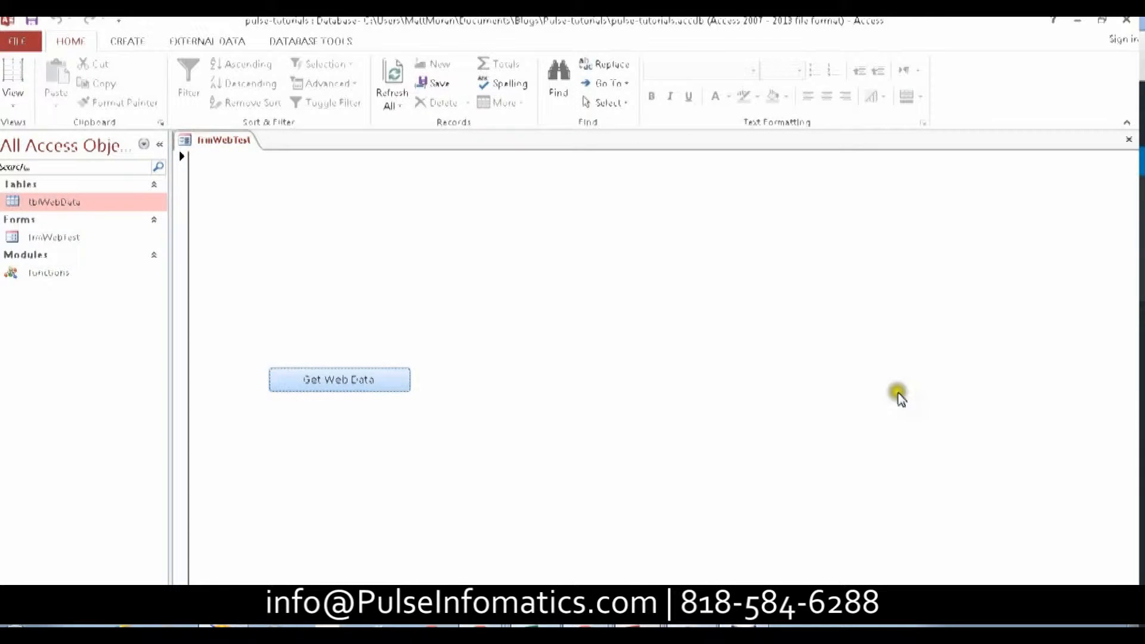
mouse_move(688, 258)
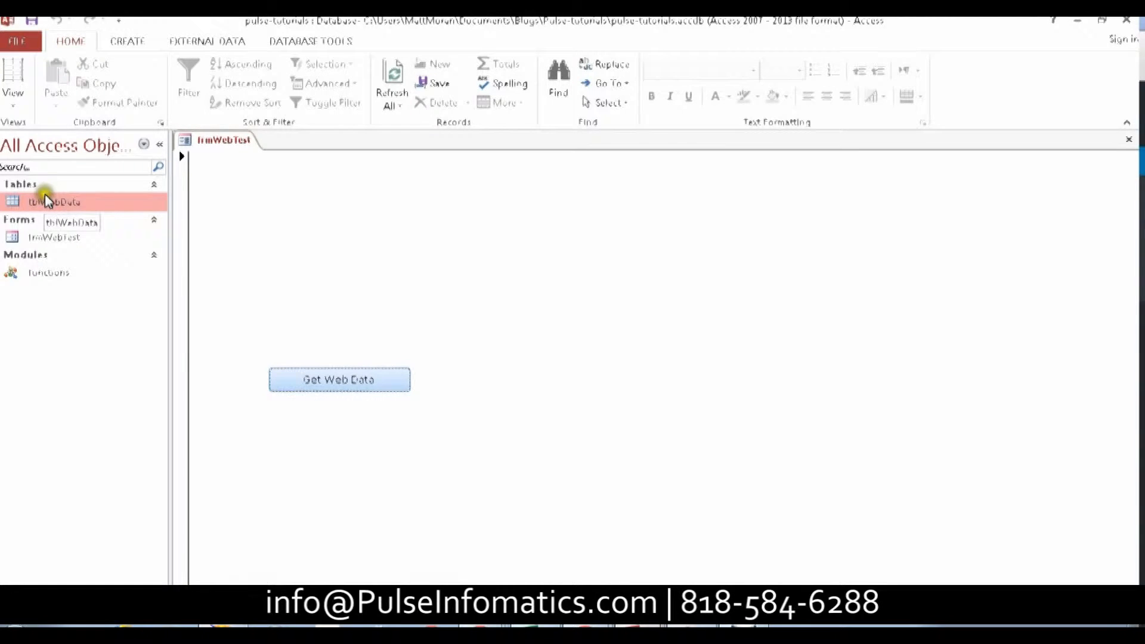
Delete all ten blog article records from tblWebData and confirm the deletion
double_click(45, 201)
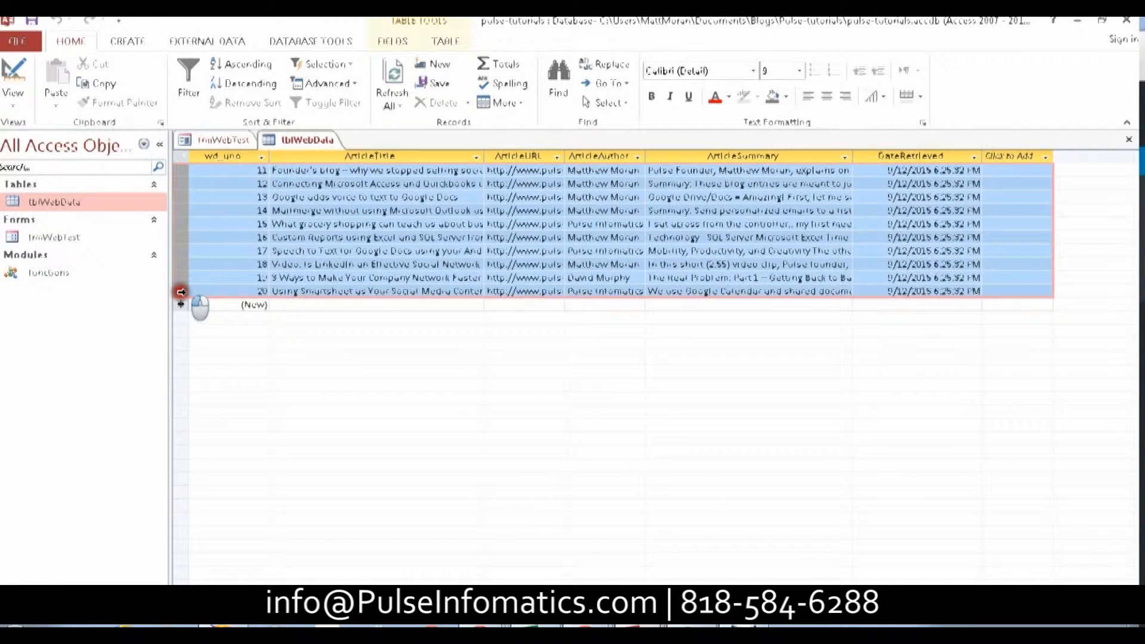
click(439, 102)
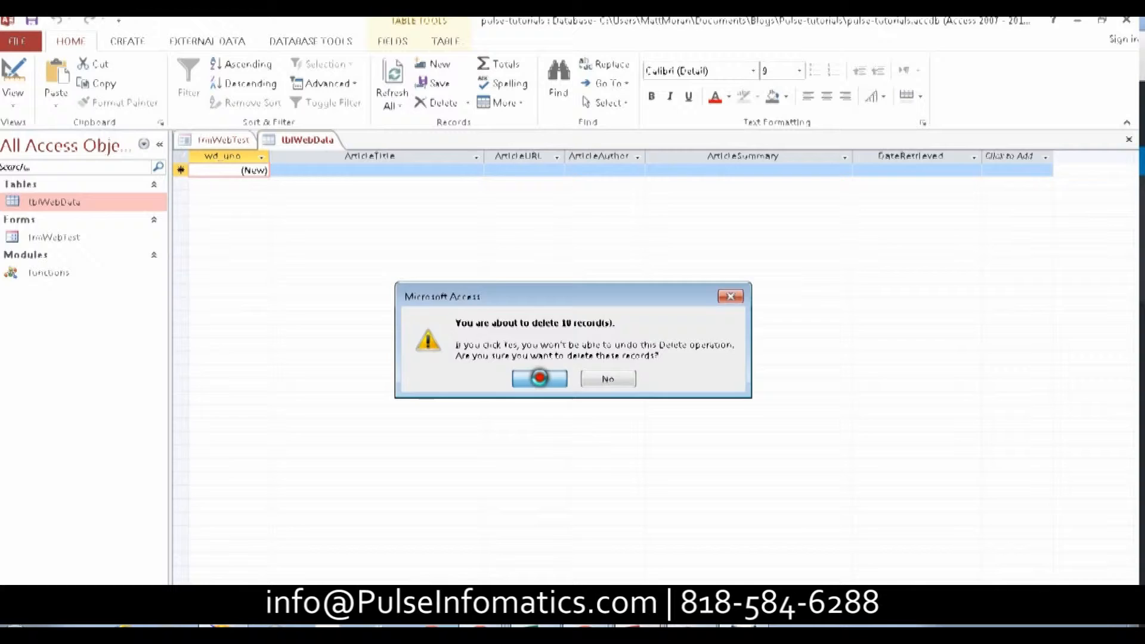
click(539, 378)
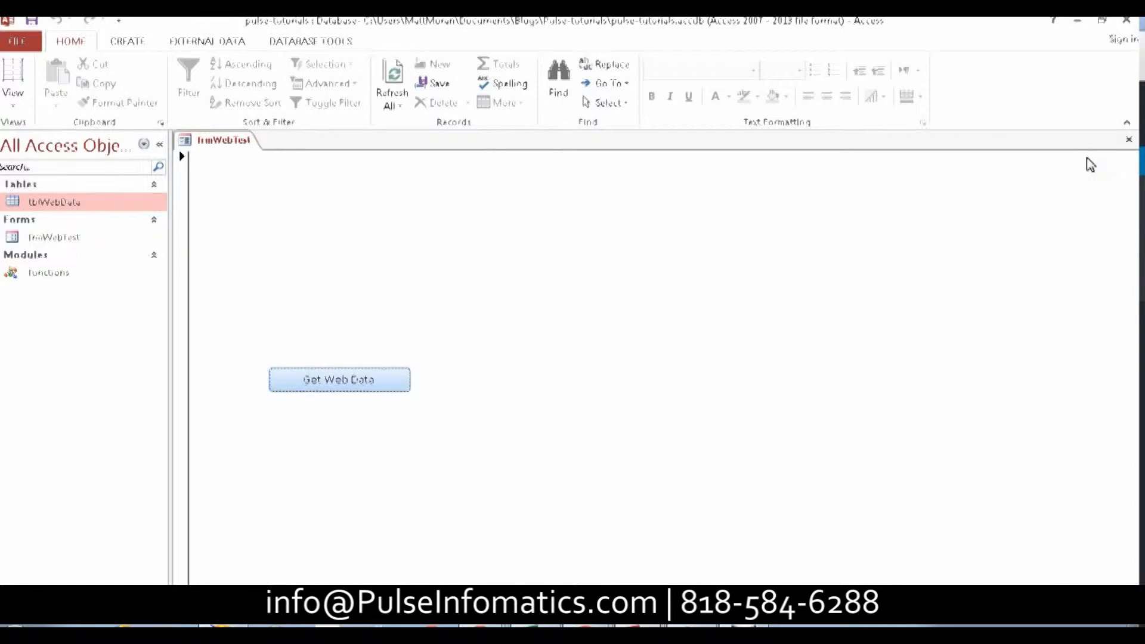
click(338, 379)
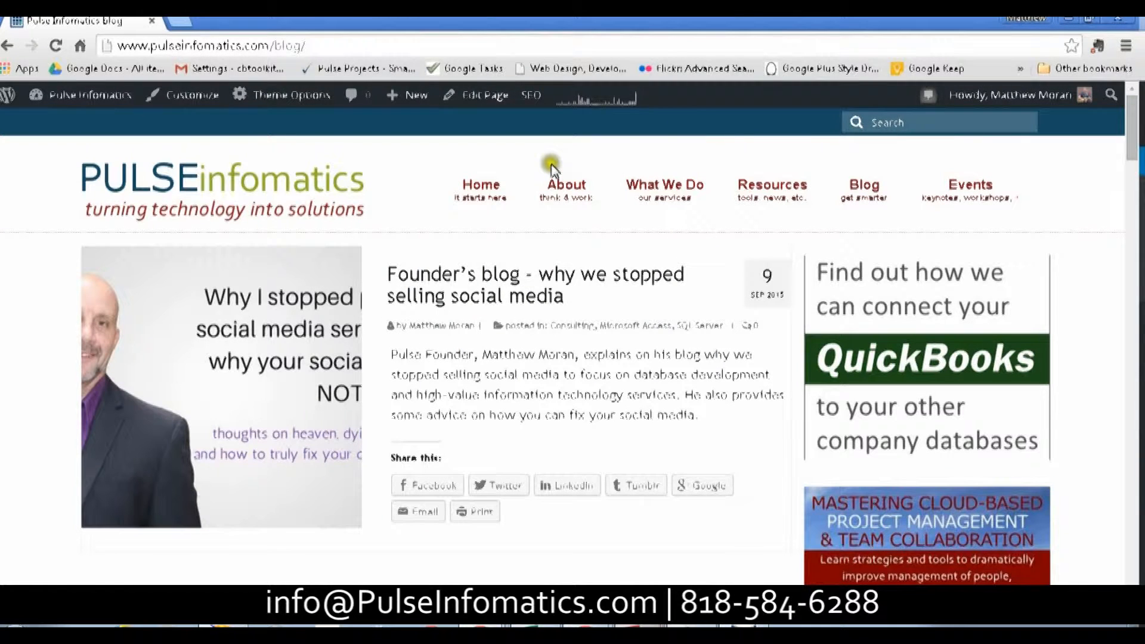
mouse_move(465, 283)
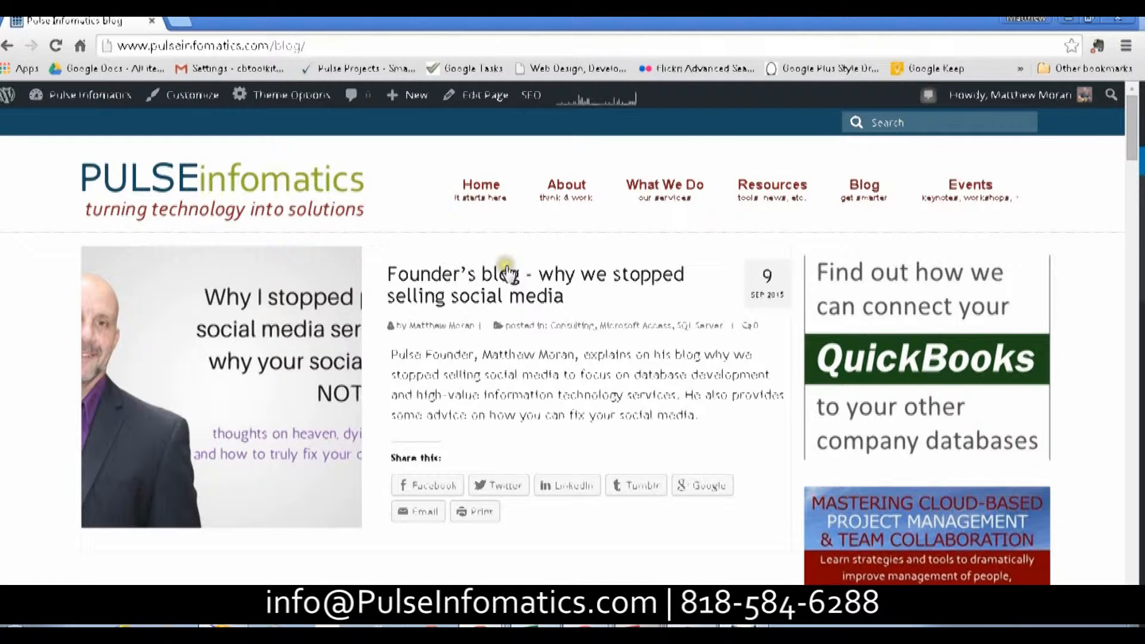
mouse_move(445, 372)
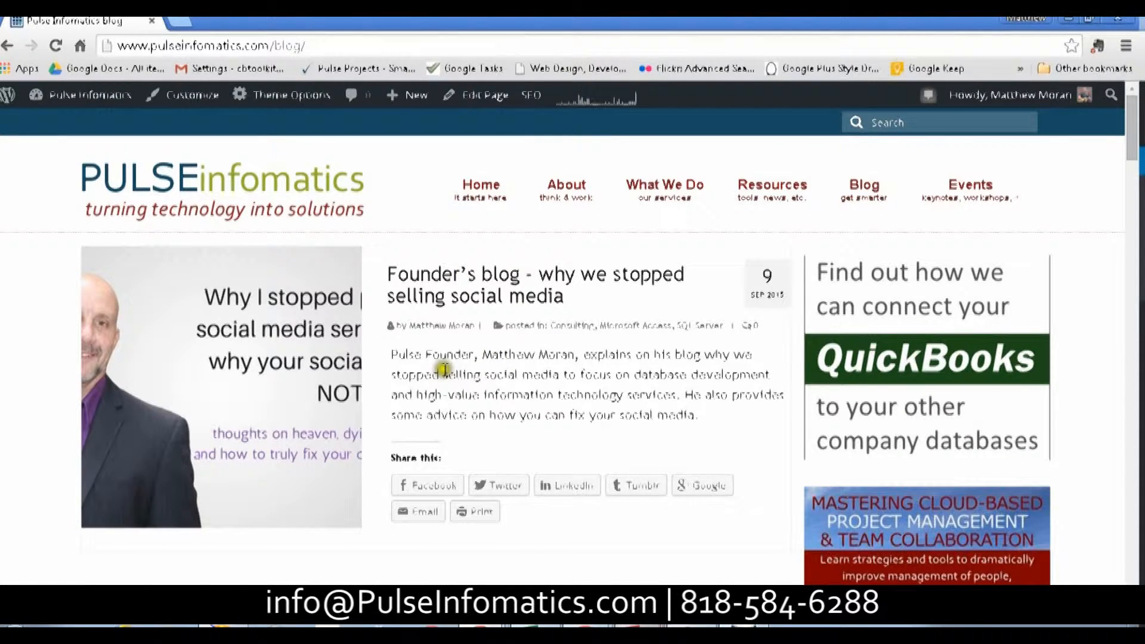
scroll(down, 3)
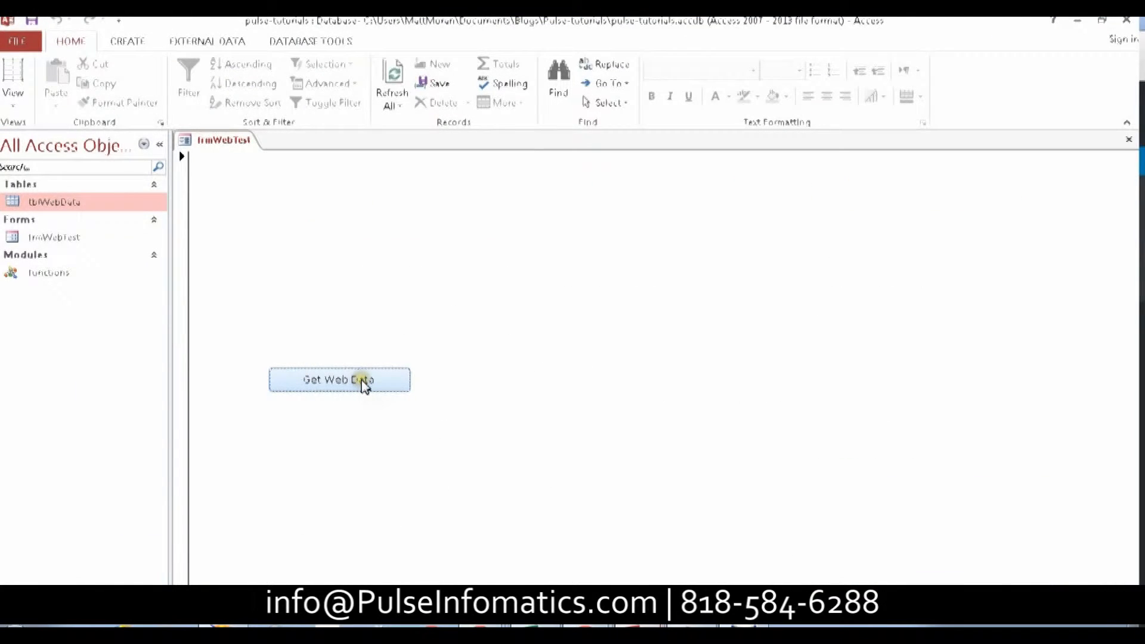
Run Get Web Data on frmWebTest to refill tblWebData with ten scraped blog posts
click(359, 384)
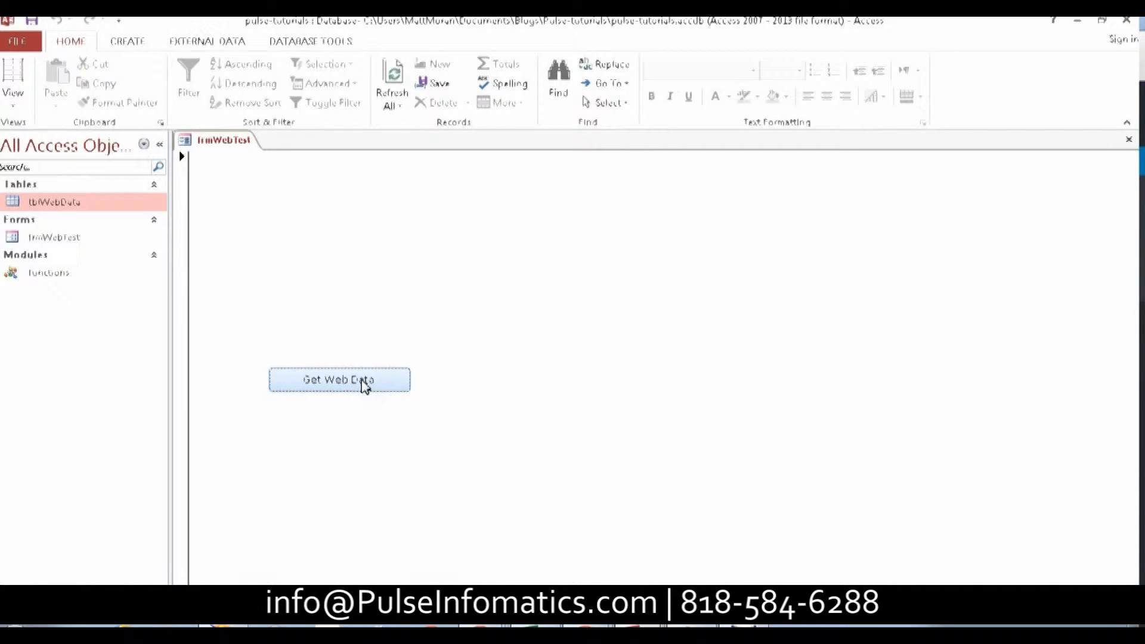
click(338, 380)
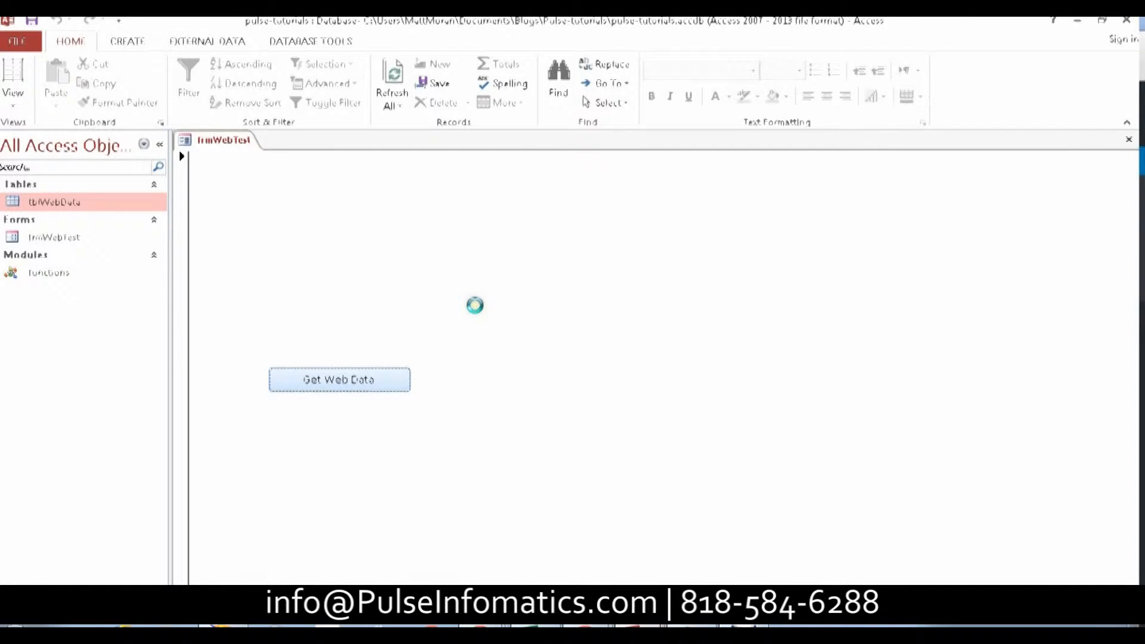
click(339, 379)
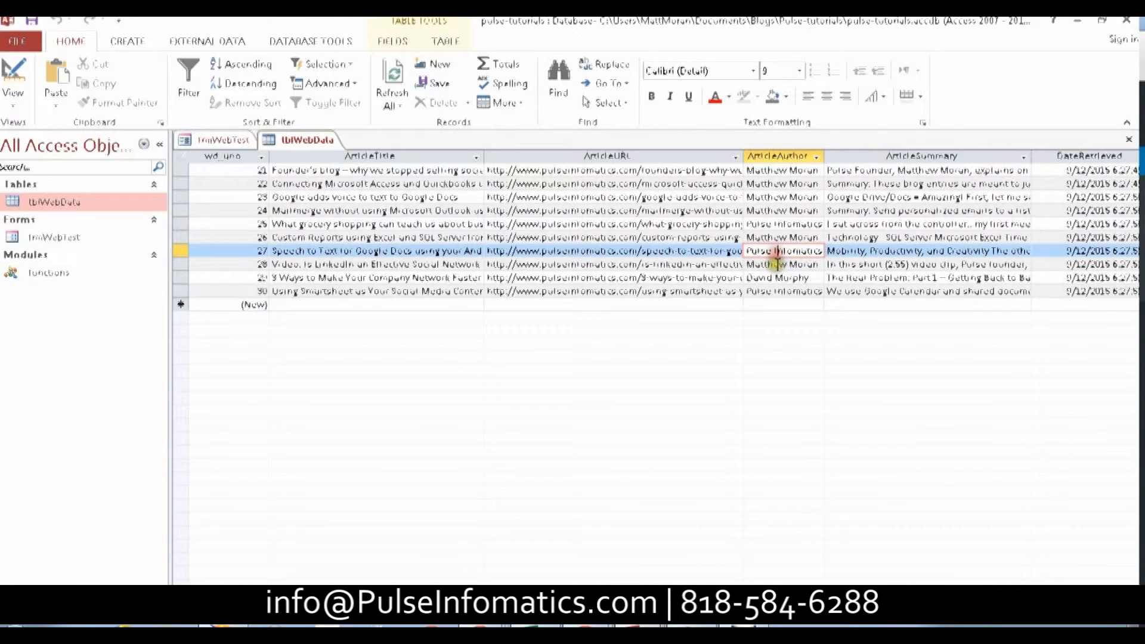
mouse_move(882, 176)
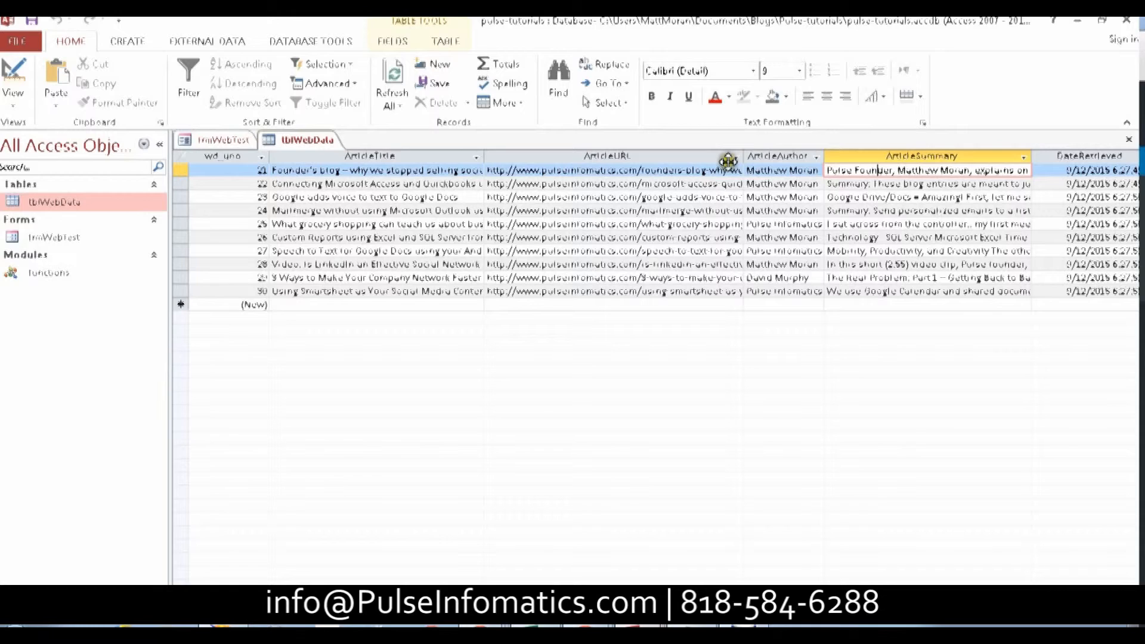
mouse_move(687, 202)
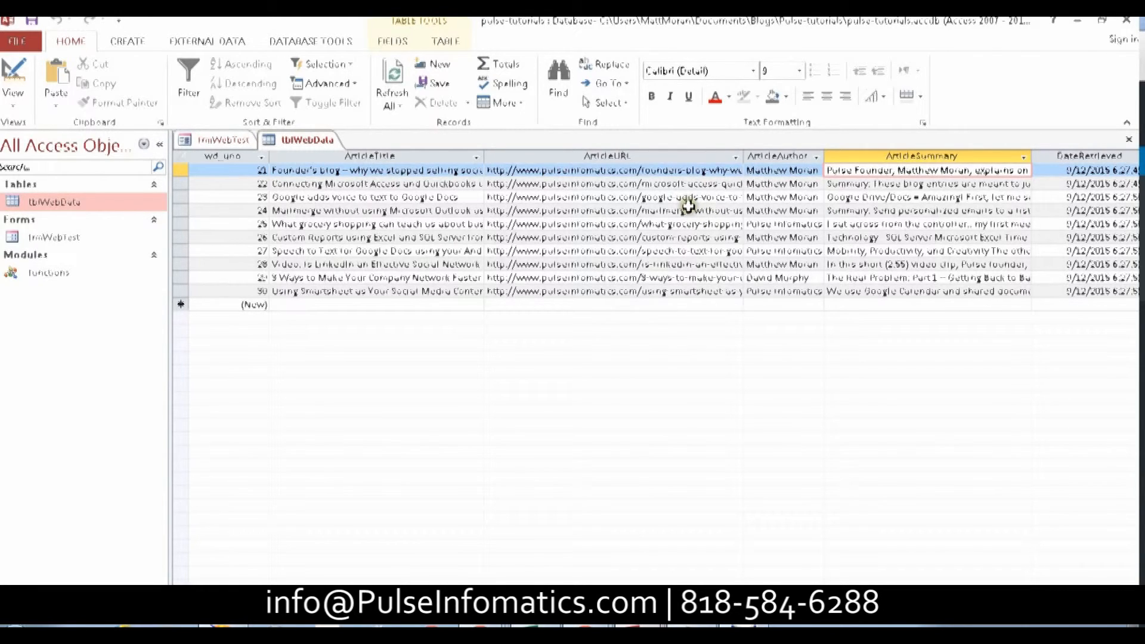
mouse_move(1015, 149)
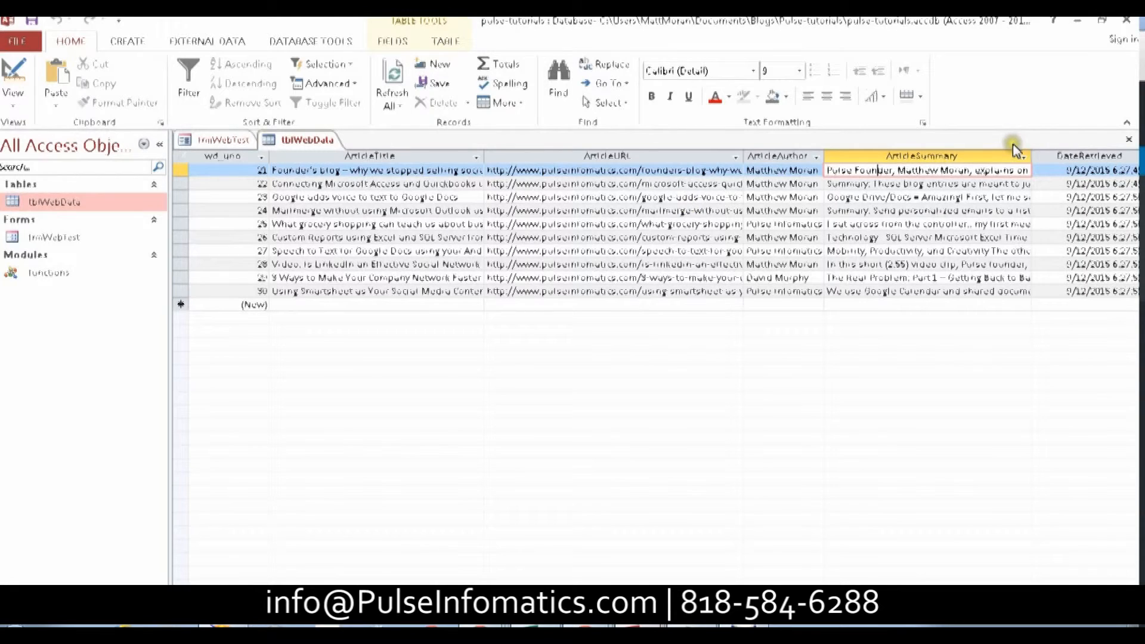